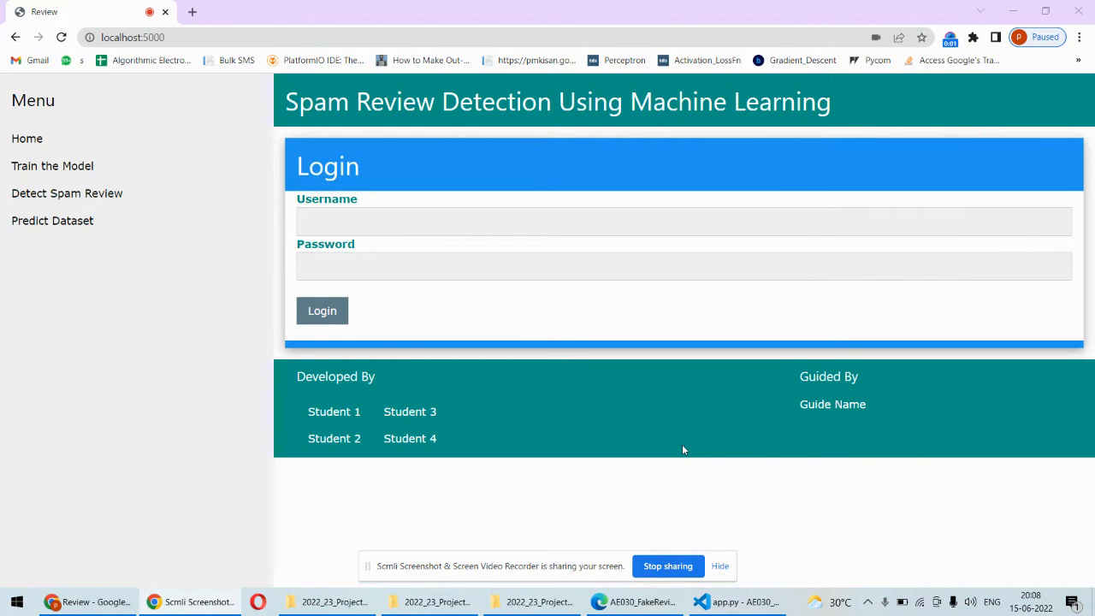
- Scroll through pages 1–3 of AE030_FakeReviewDetection.pdf to the block diagram section
left_click(633, 602)
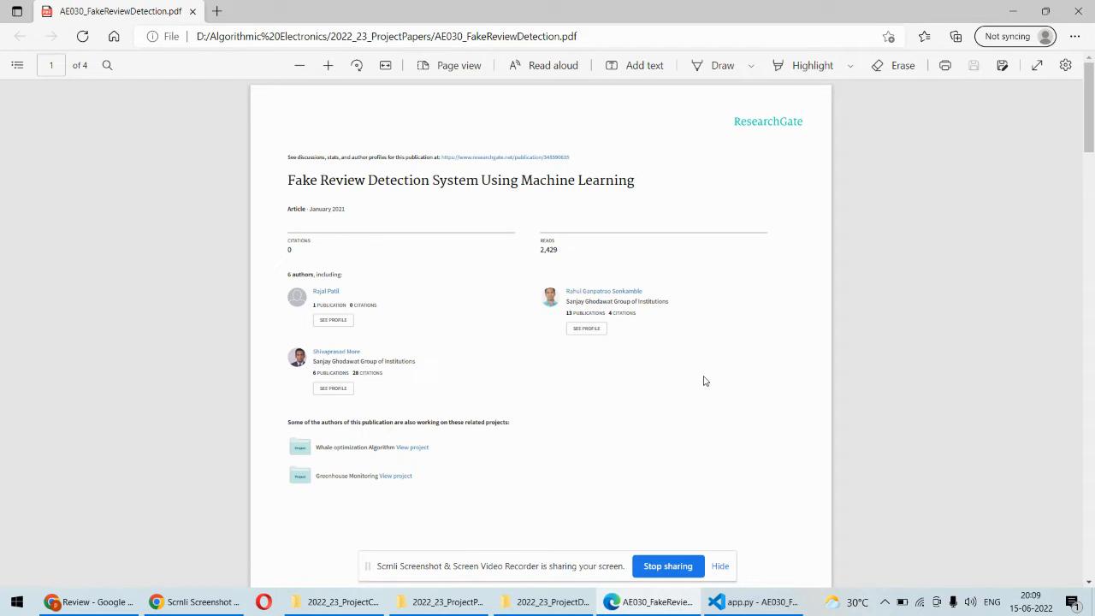
mouse_move(1044, 215)
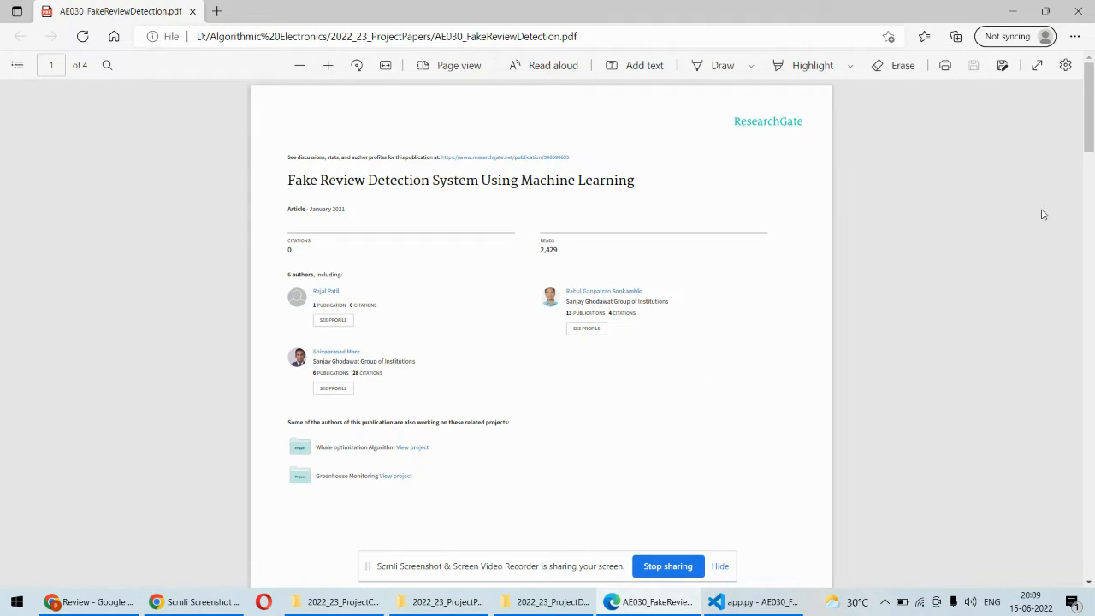
scroll("down", 3)
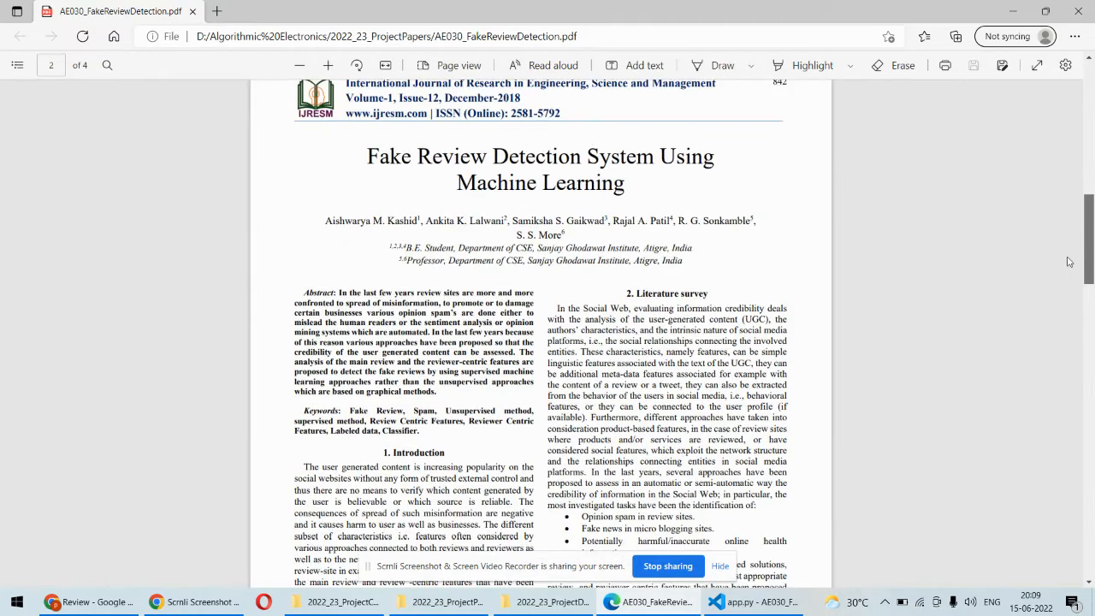
scroll("down", 3)
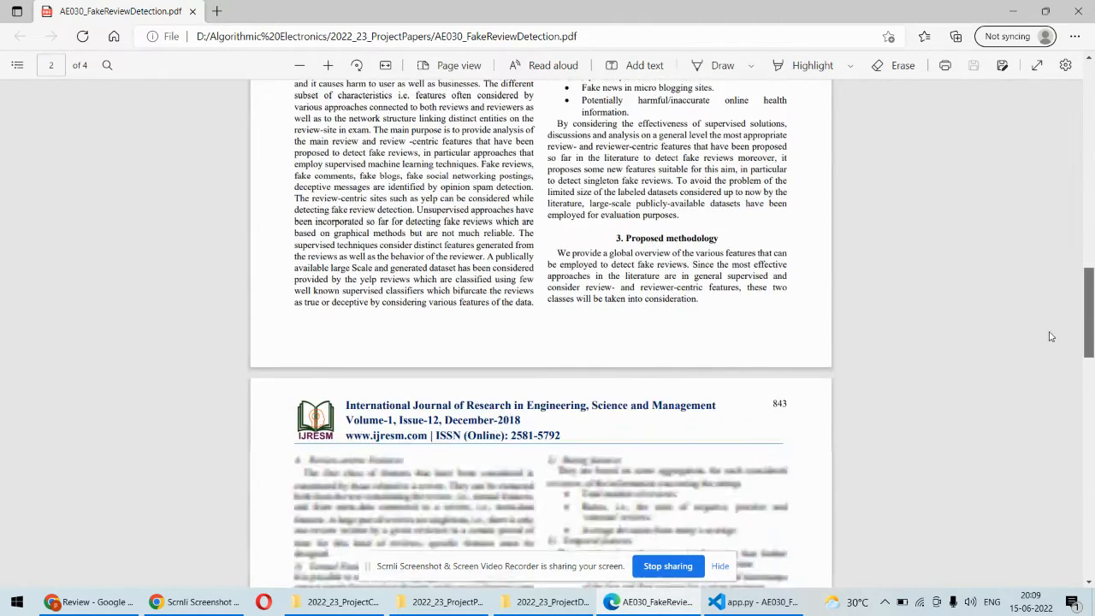
scroll("down", 3)
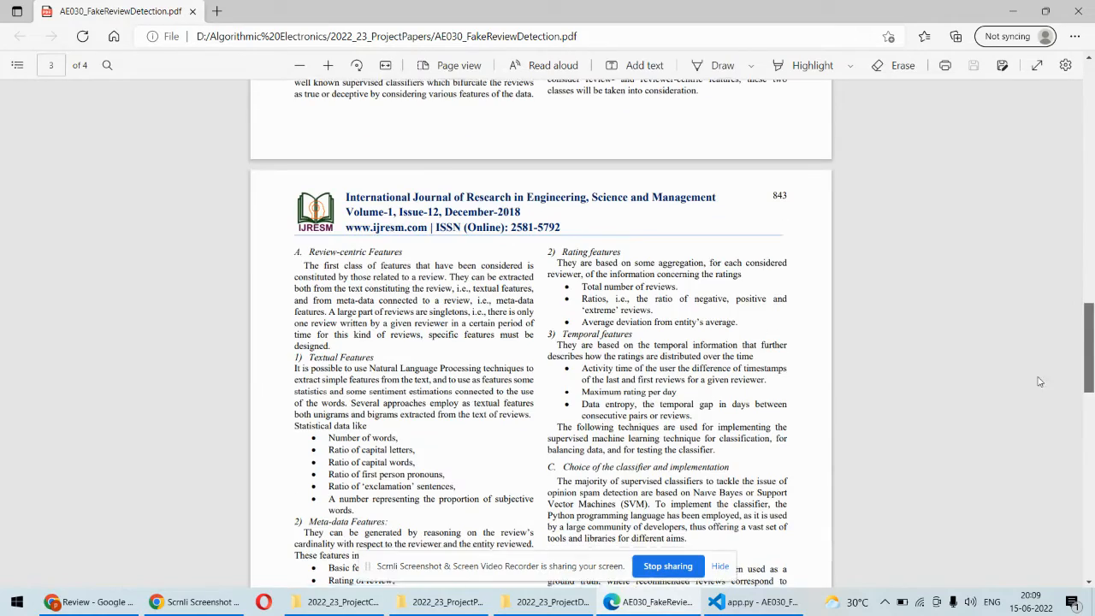
scroll("down", 3)
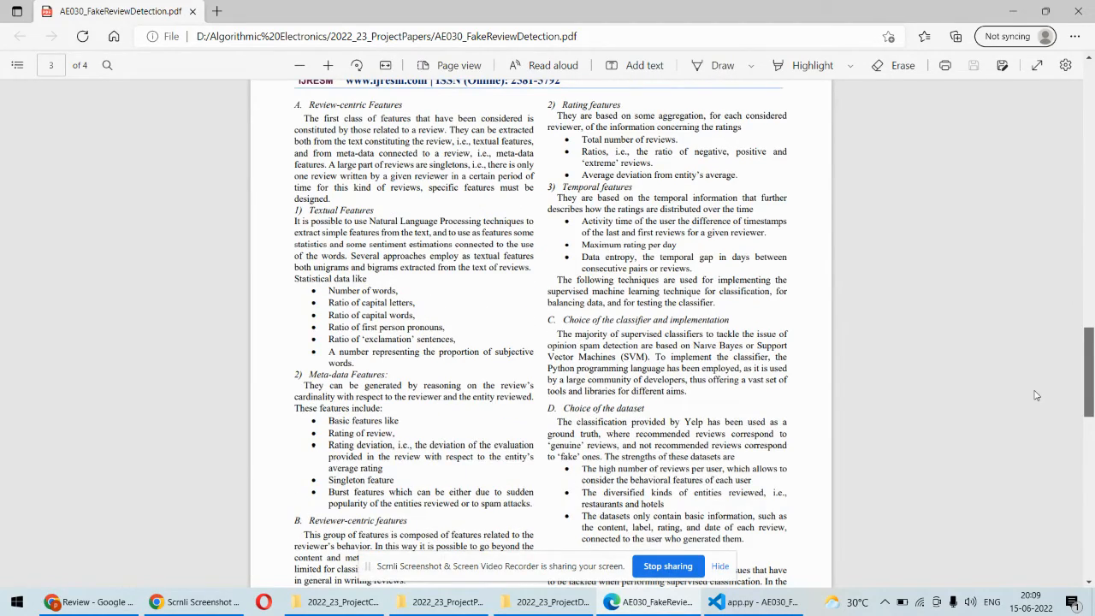
scroll("down", 3)
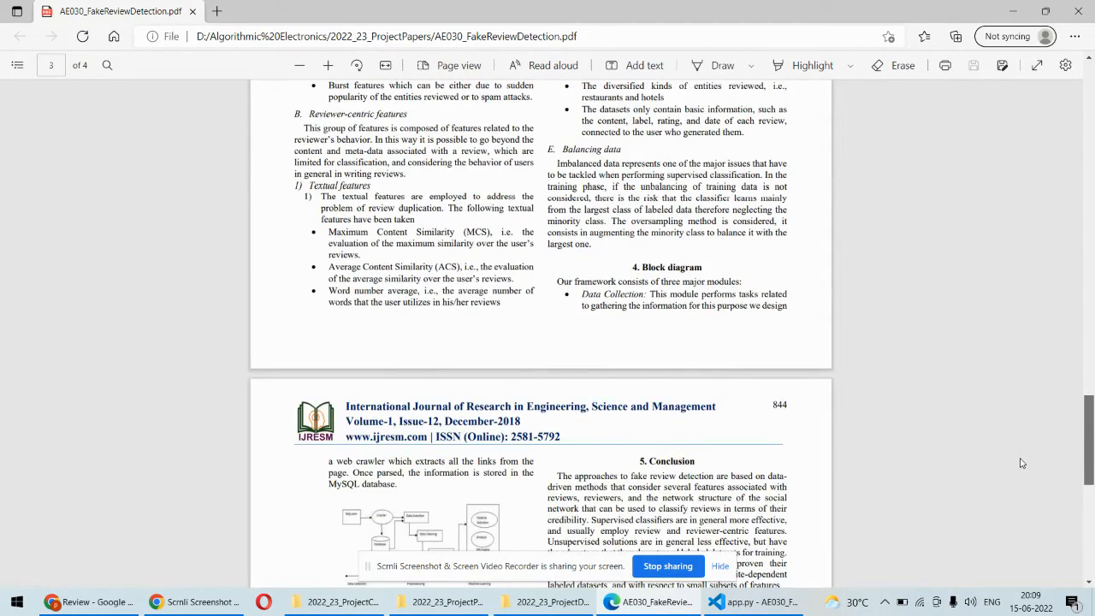
scroll("down", 3)
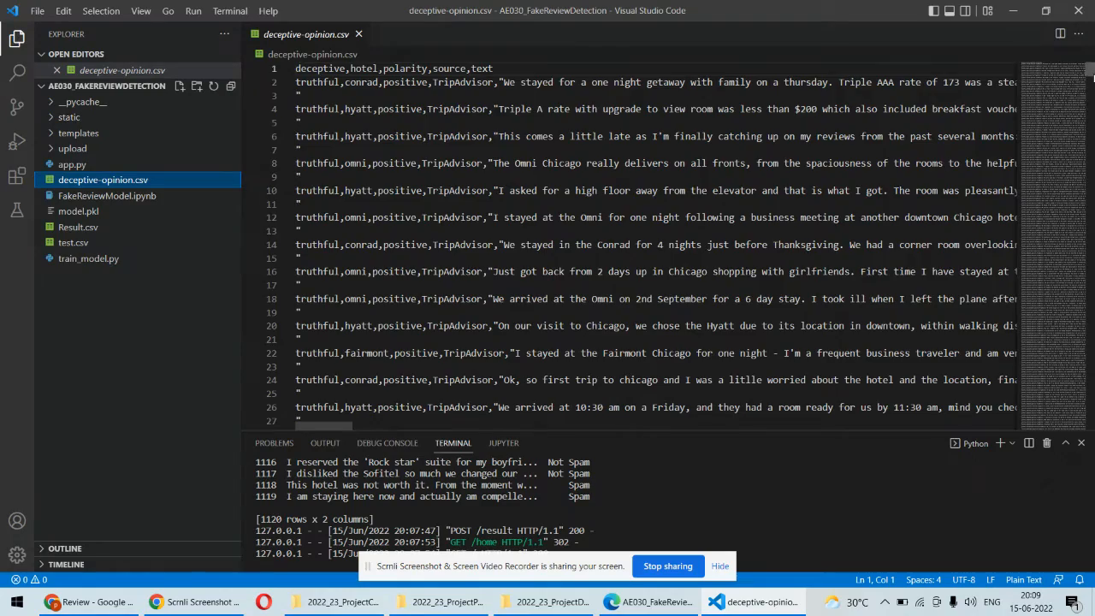
- Inspect deceptive-opinion.csv's 'deceptive' header and TripAdvisor source values, then open app.py
scroll("down", 3)
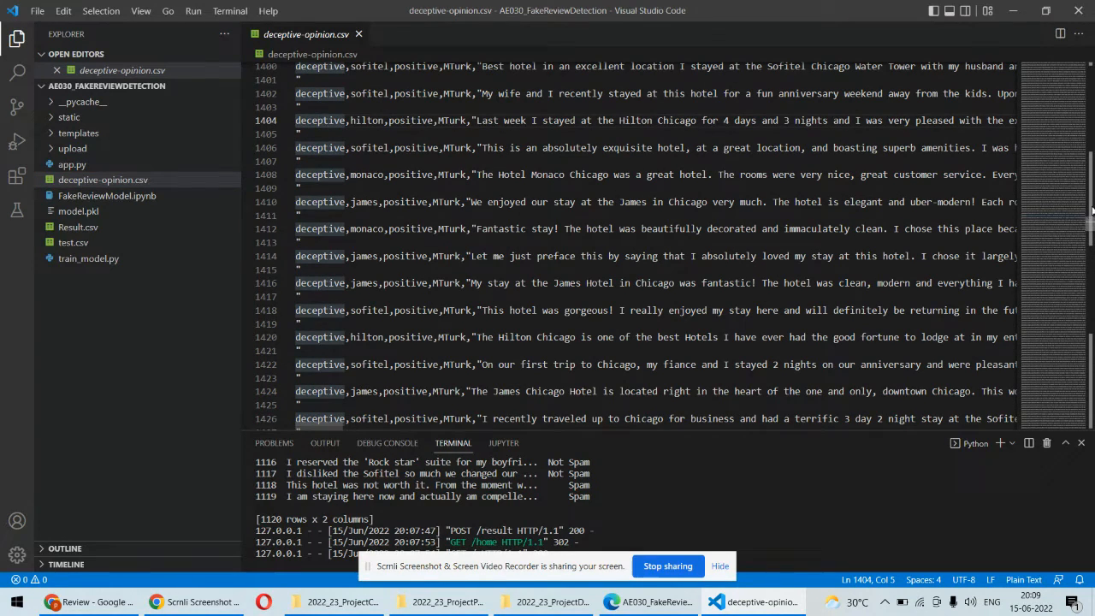
key("ctrl+Home")
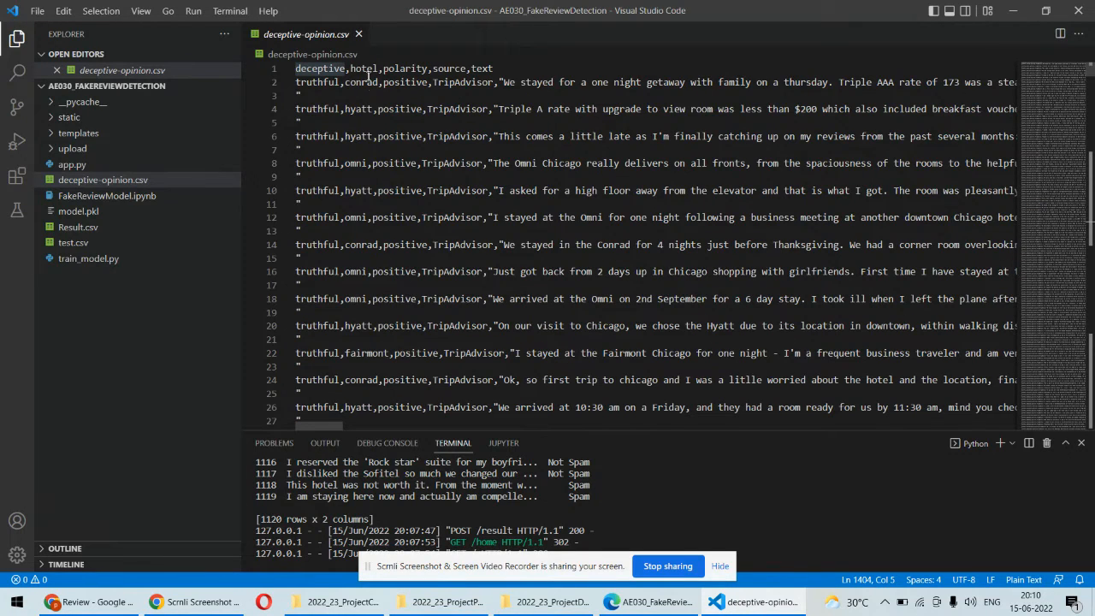
double_click(360, 82)
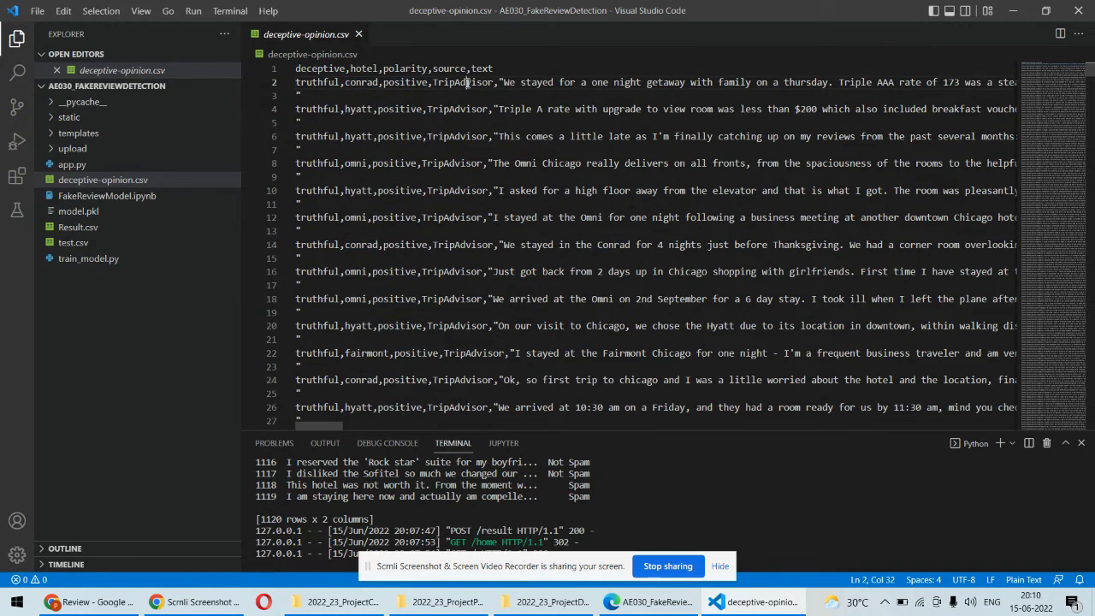
double_click(463, 83)
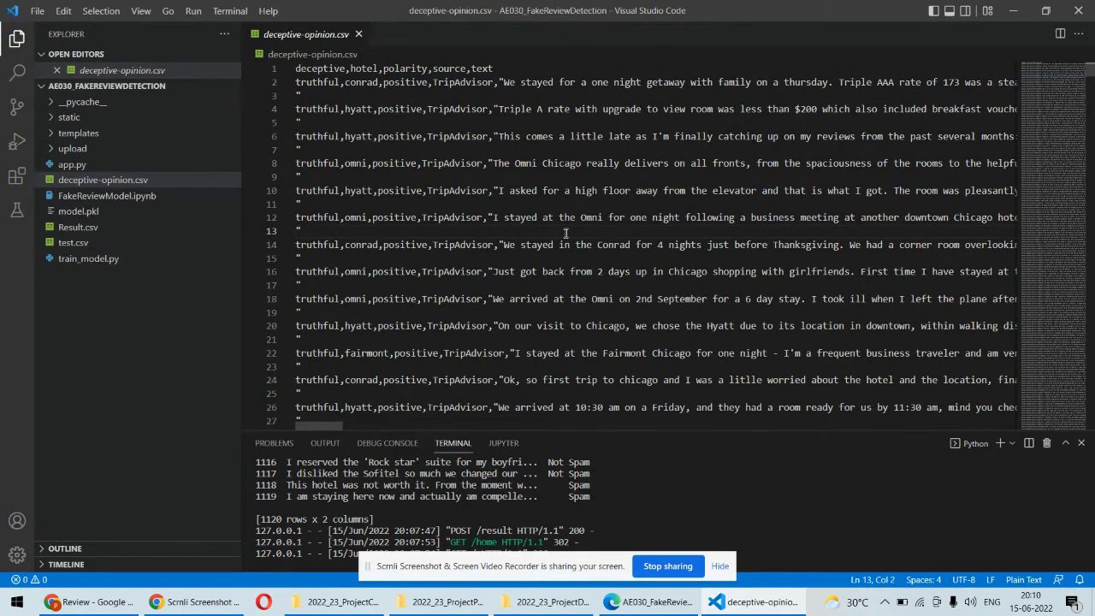
mouse_move(538, 239)
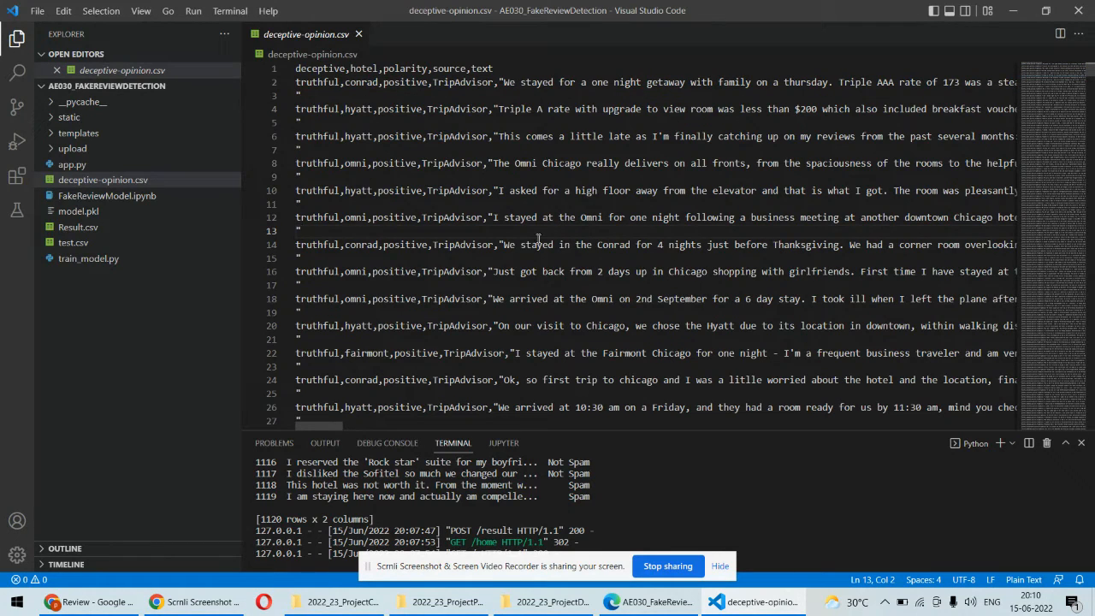
mouse_move(73, 148)
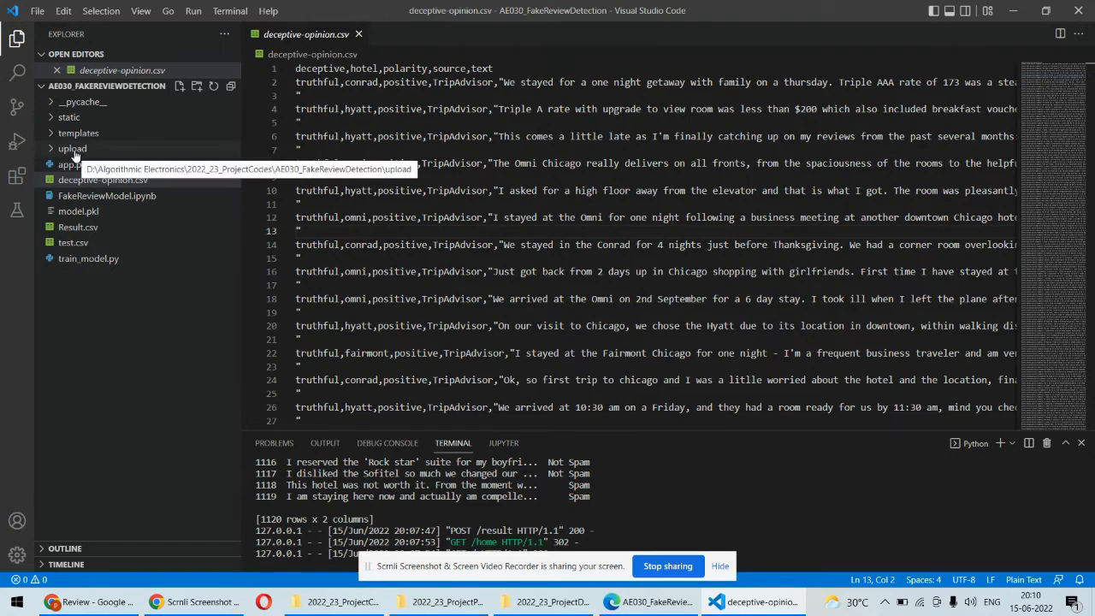
mouse_move(72, 164)
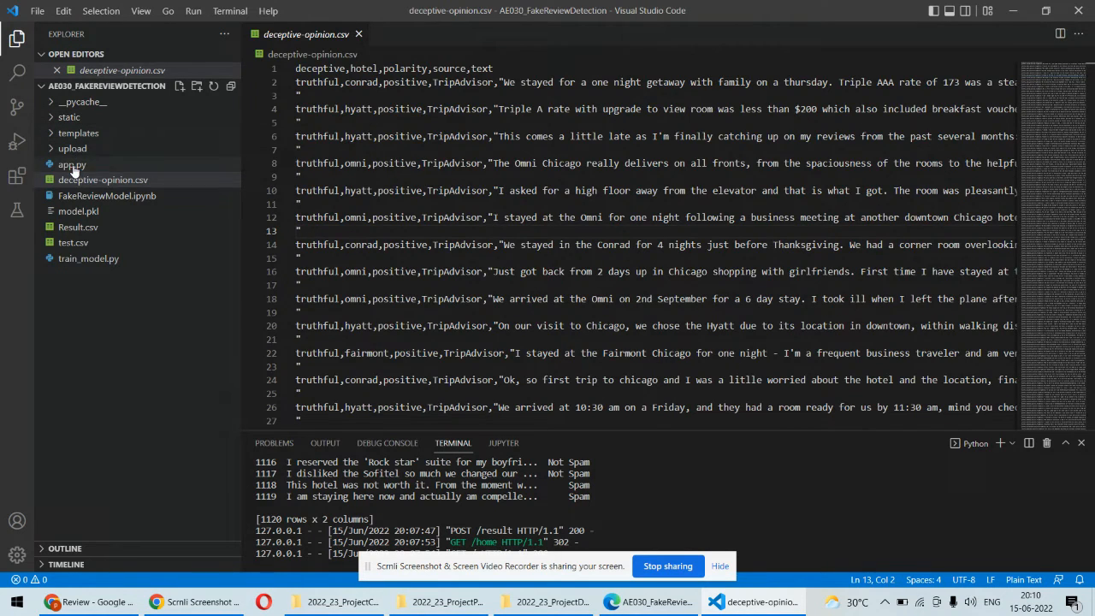
left_click(71, 163)
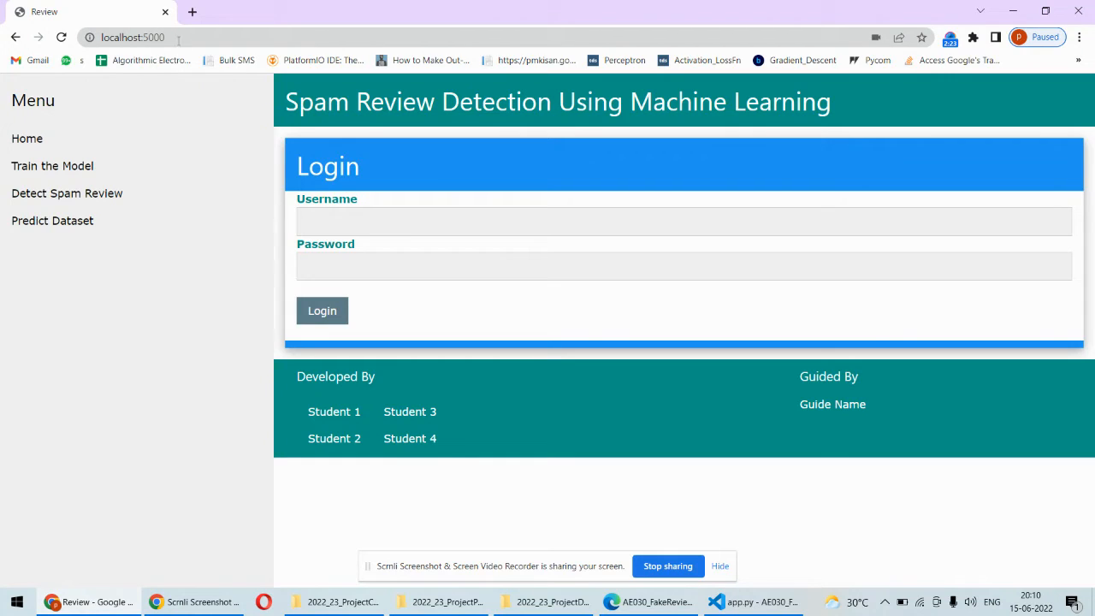
- Log in as admin and place the cursor in the empty review-testing box
left_click(683, 221)
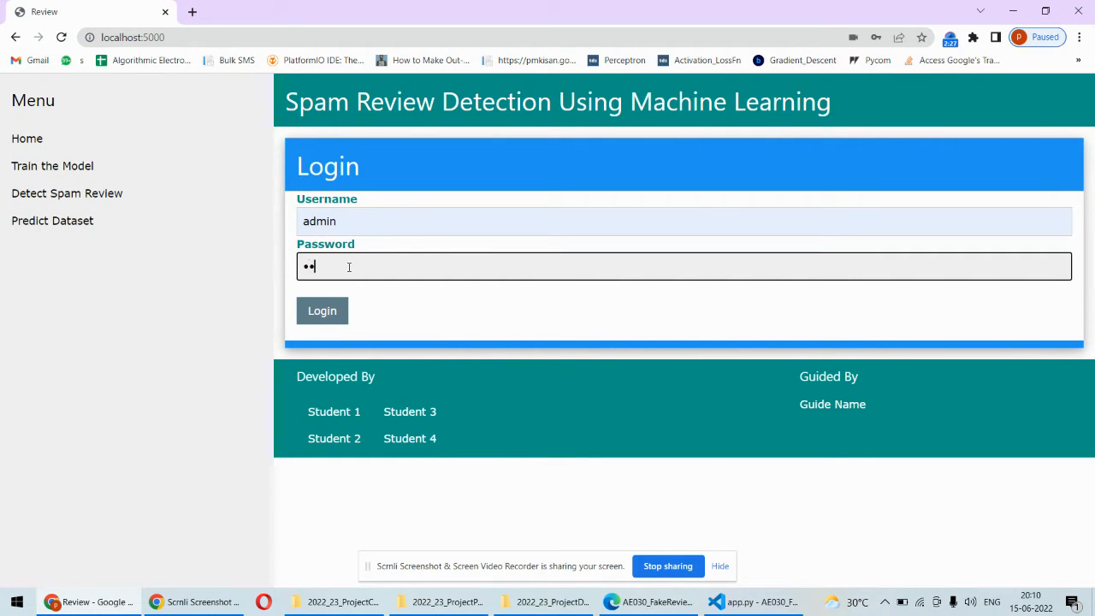
left_click(323, 311)
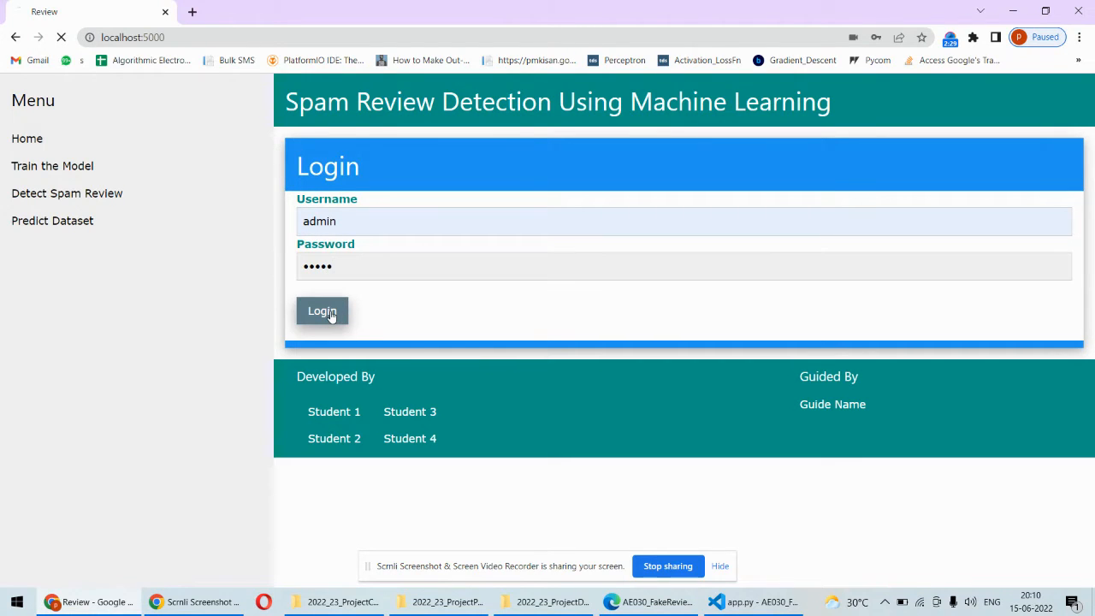
left_click(322, 310)
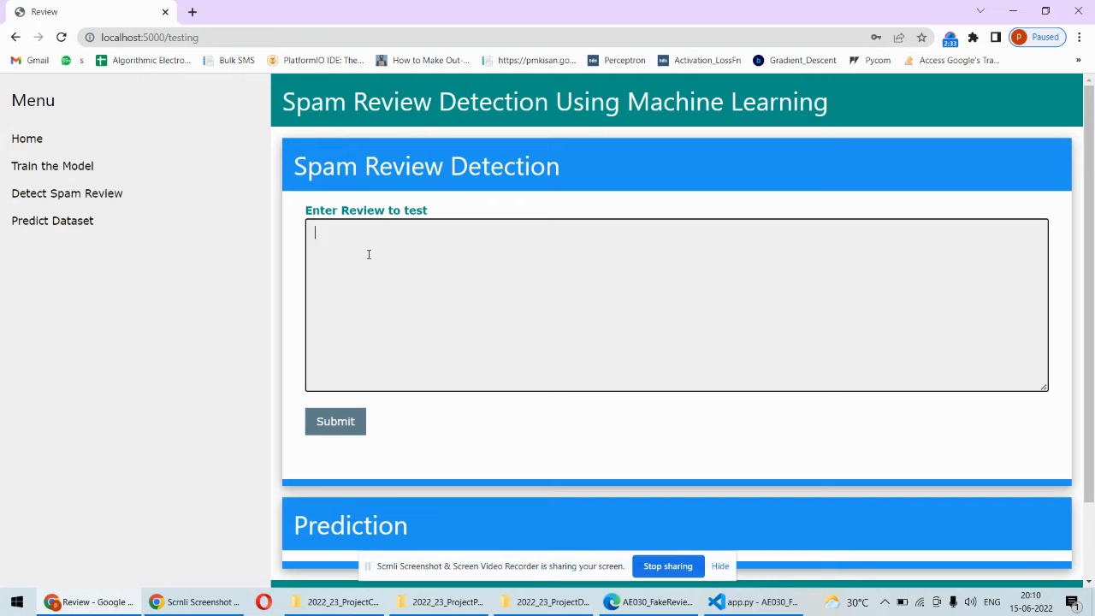
mouse_move(635, 492)
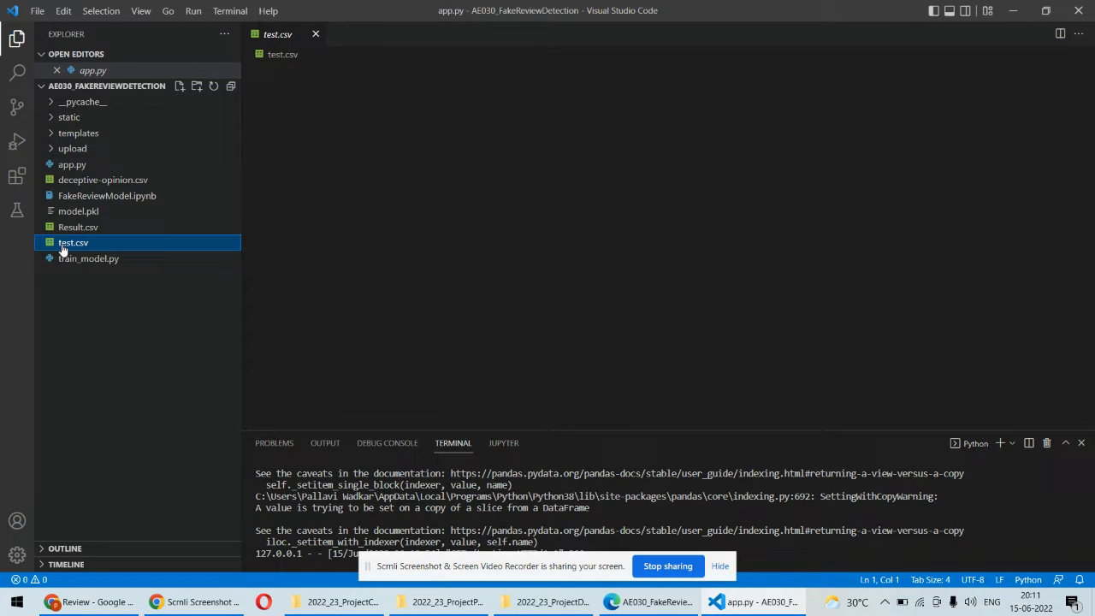
- Open test.csv from the VS Code Explorer sidebar
left_click(72, 242)
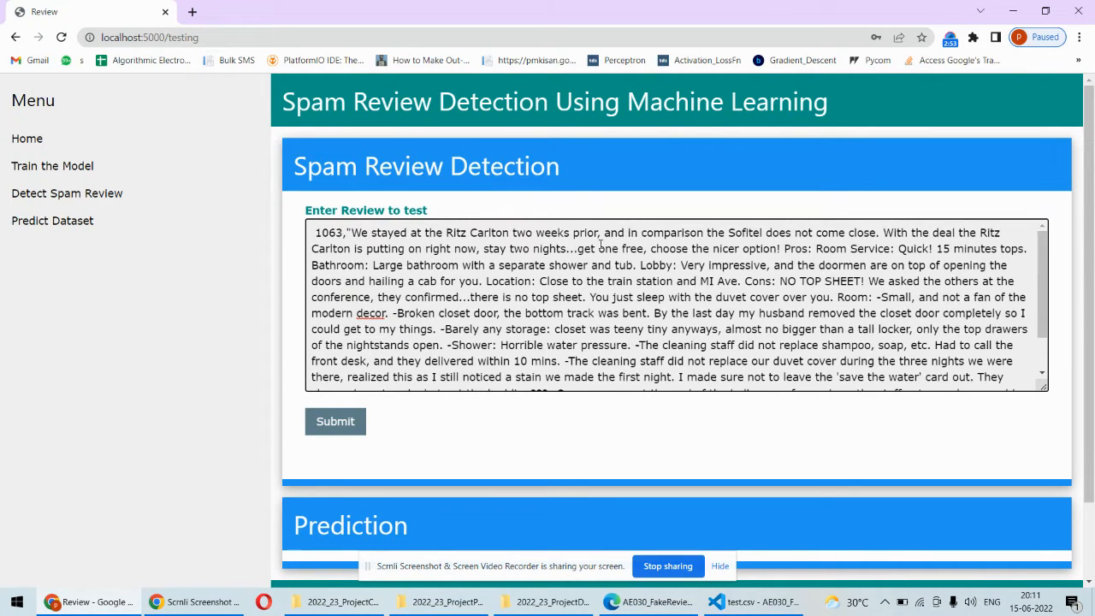
- Remove the leading '1063,' from the Ritz Carlton review, submit it, and view the prediction
double_click(331, 233)
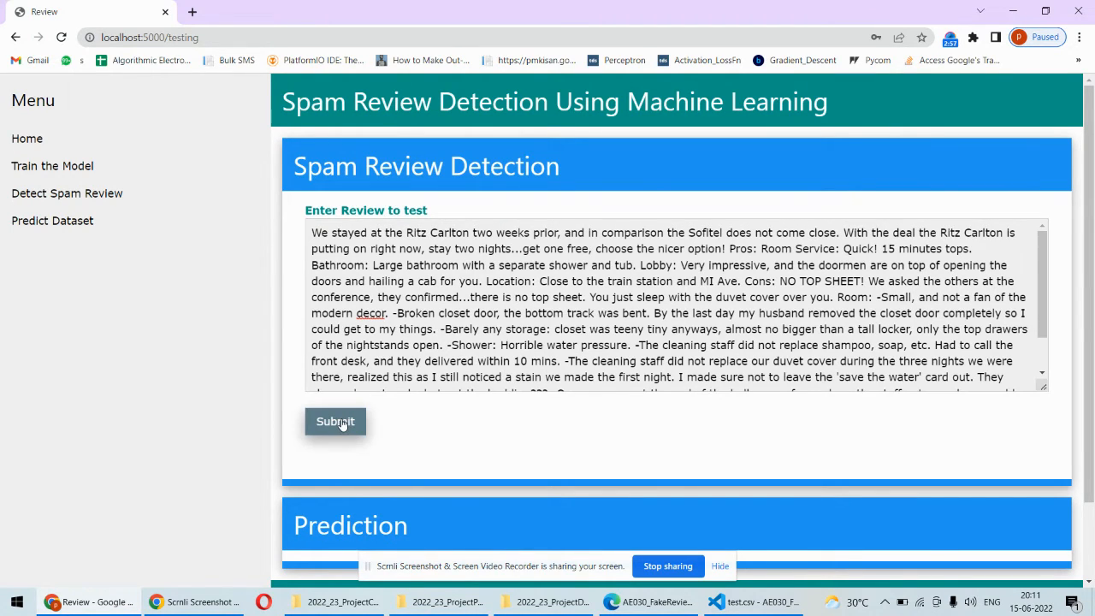
left_click(334, 421)
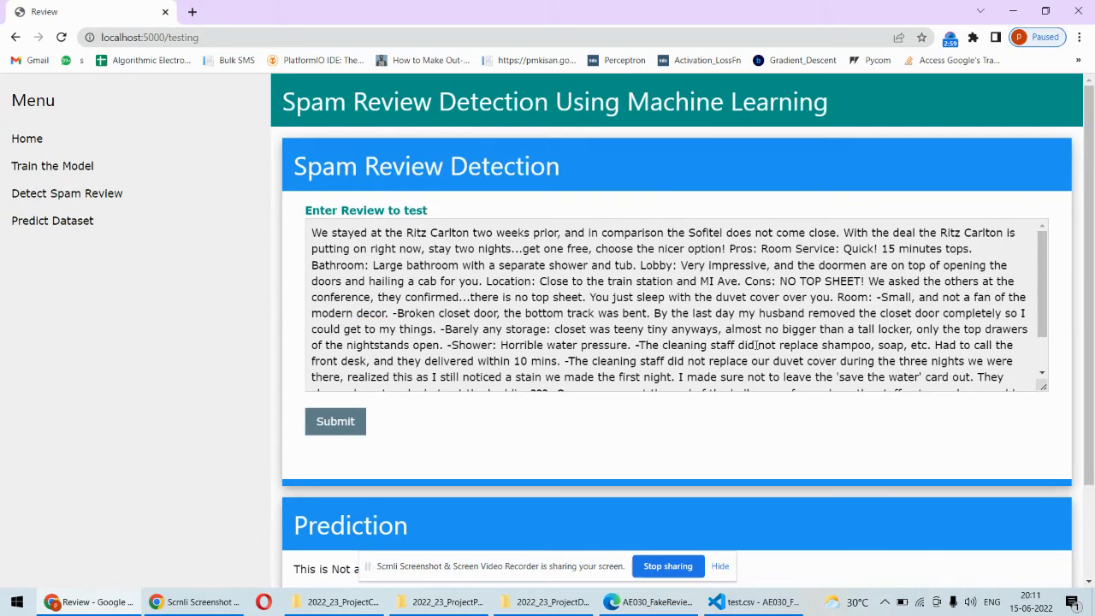
scroll("down", 3)
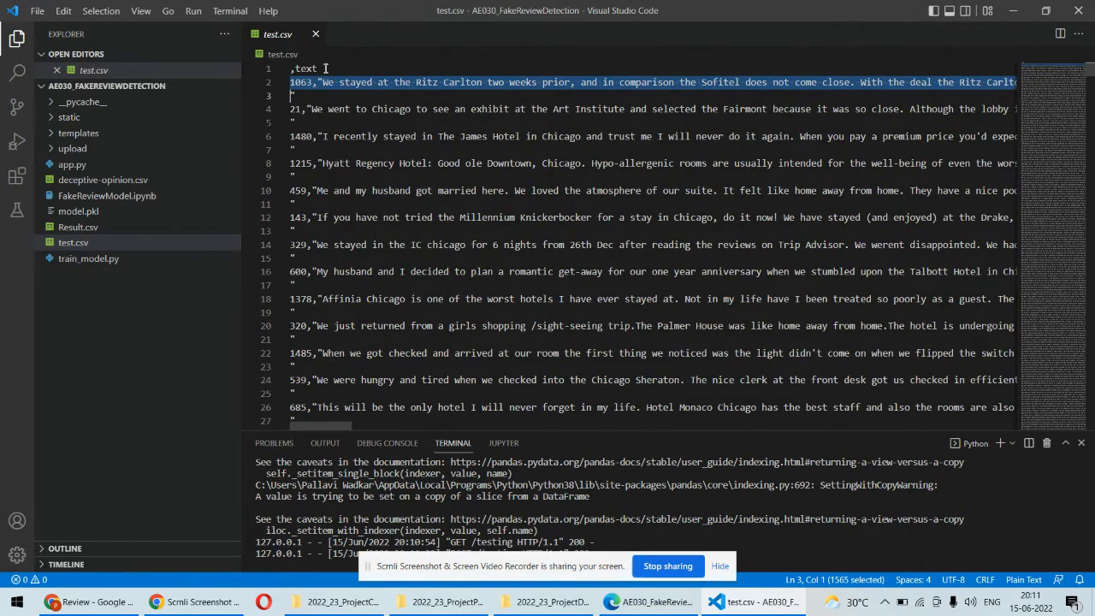
- Reopen deceptive-opinion.csv, select the 'truthful' label on line 2, and return to Chrome
left_click(103, 180)
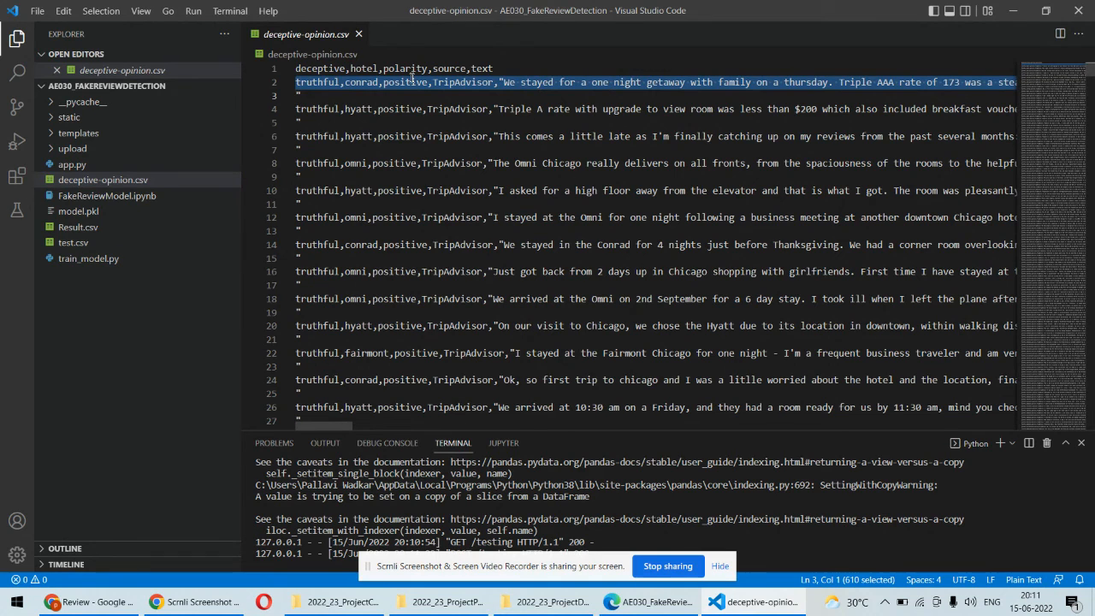
double_click(316, 82)
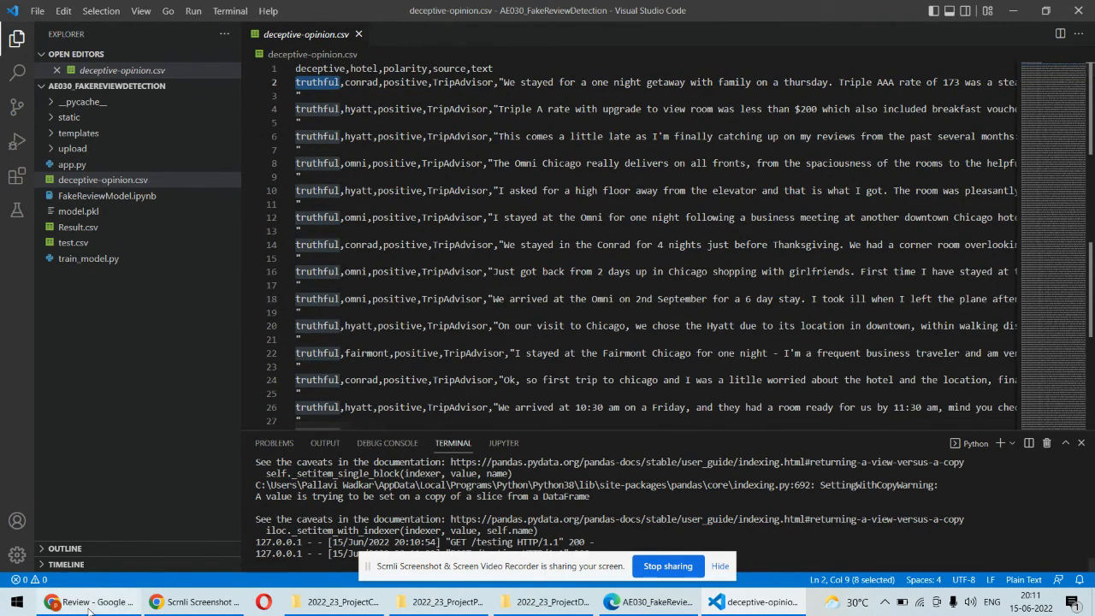
left_click(52, 601)
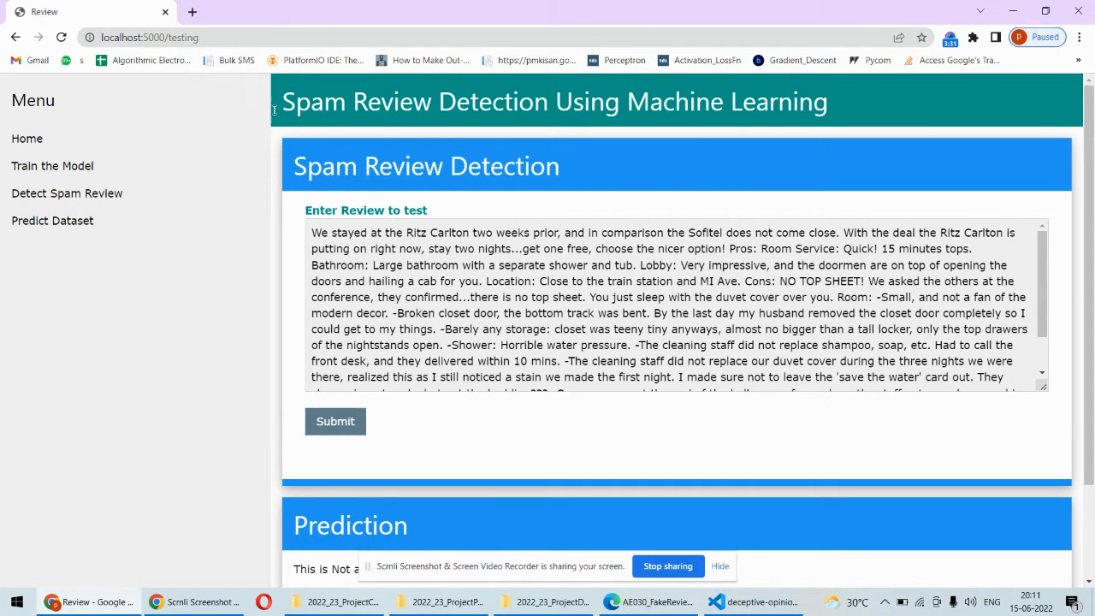
- Train the model to display 97.14% training and 85.625% testing accuracy
left_click(53, 165)
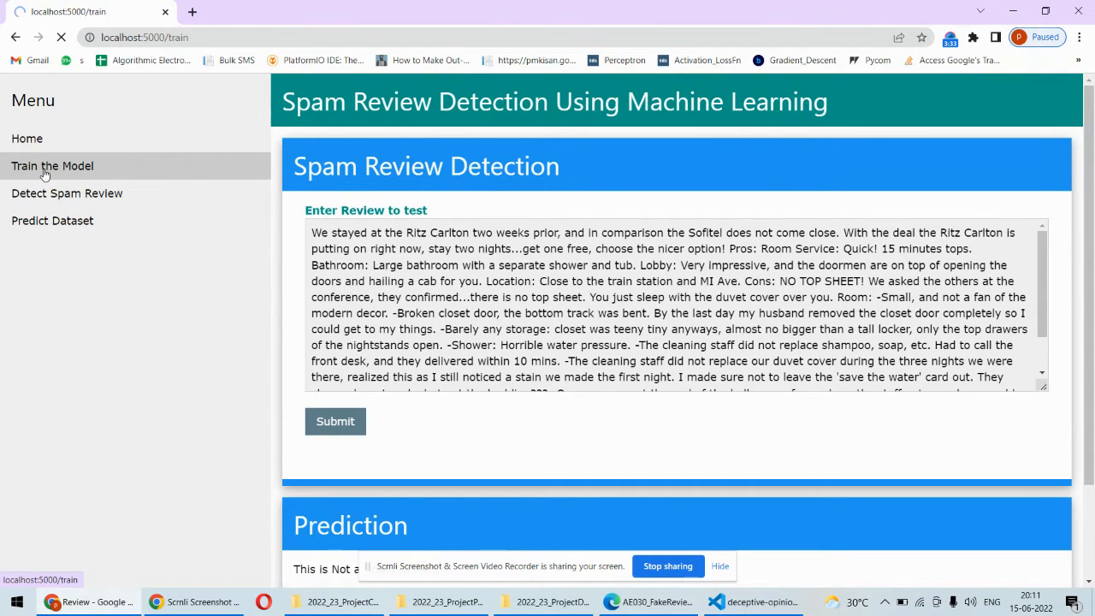
left_click(53, 165)
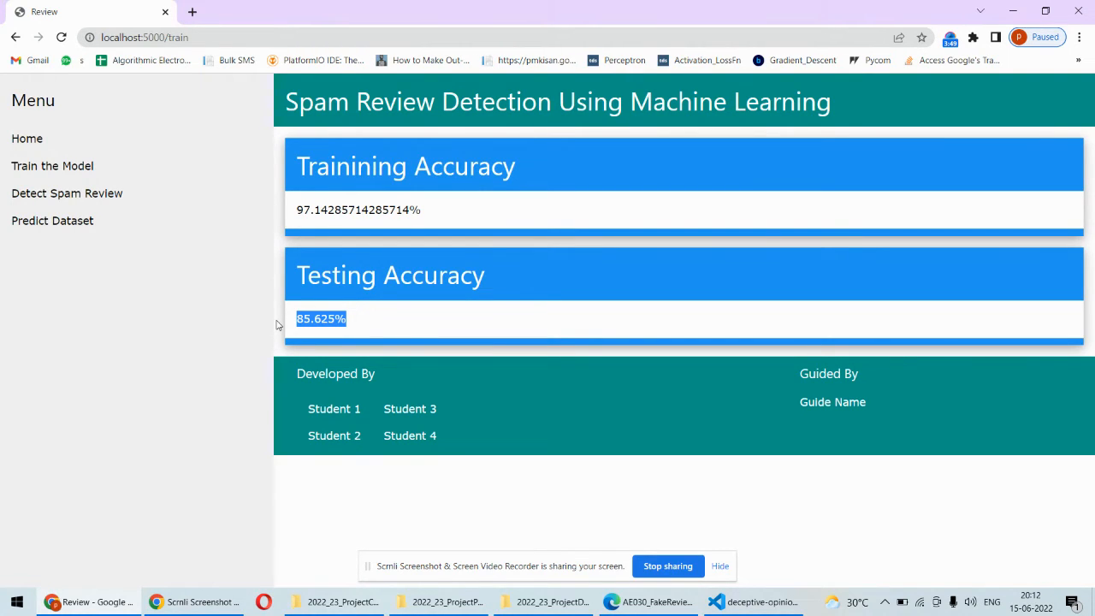
mouse_move(102, 240)
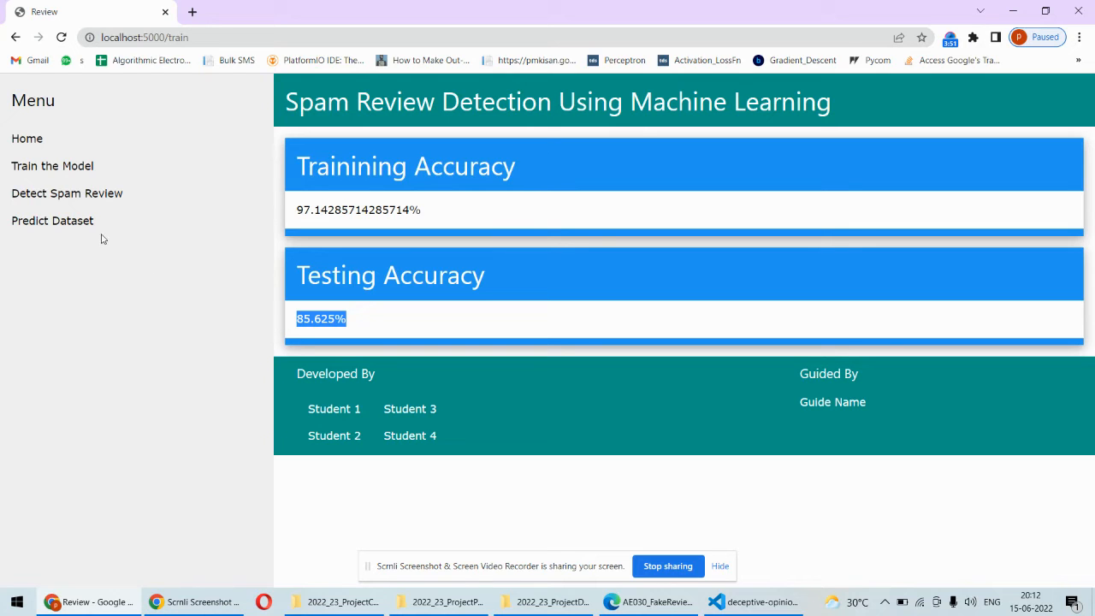
- Run Predict Dataset and show results: 574 spam and 1026 non-spam reviews
left_click(53, 221)
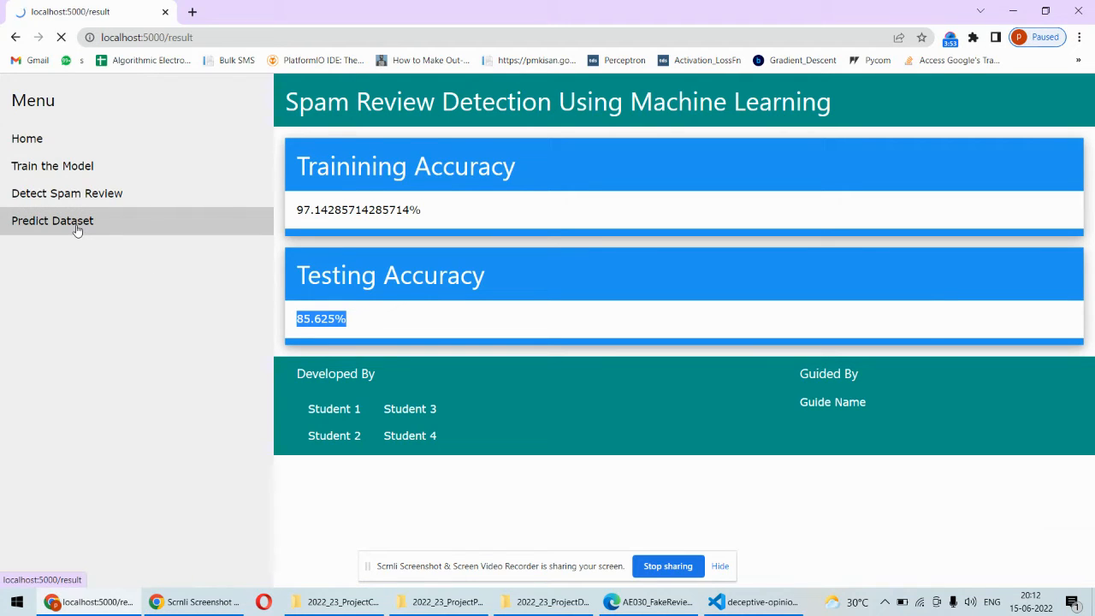
left_click(52, 221)
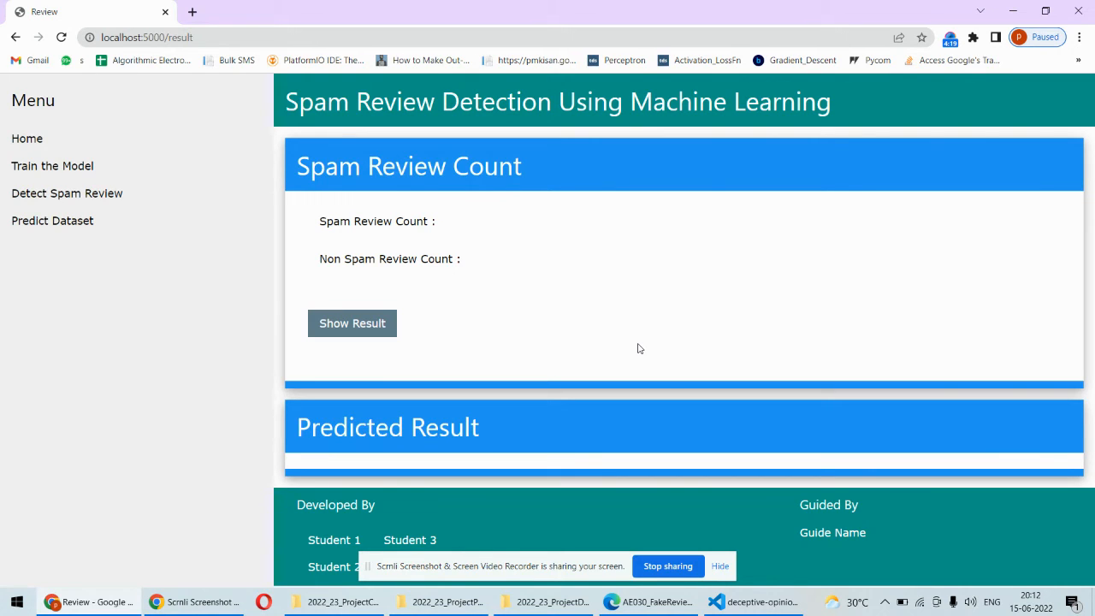
left_click(352, 323)
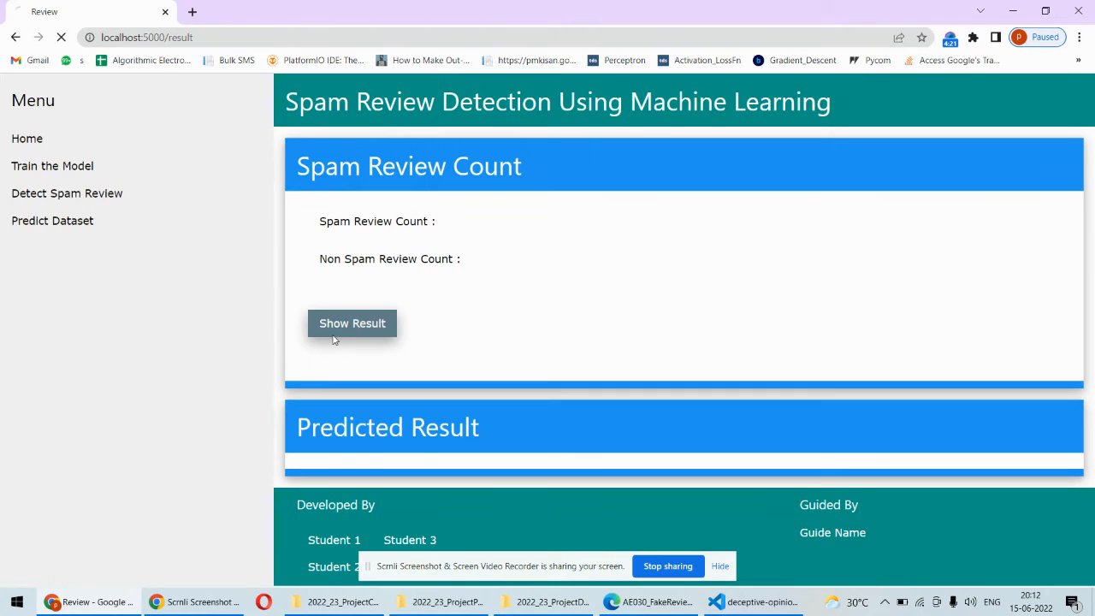
left_click(351, 323)
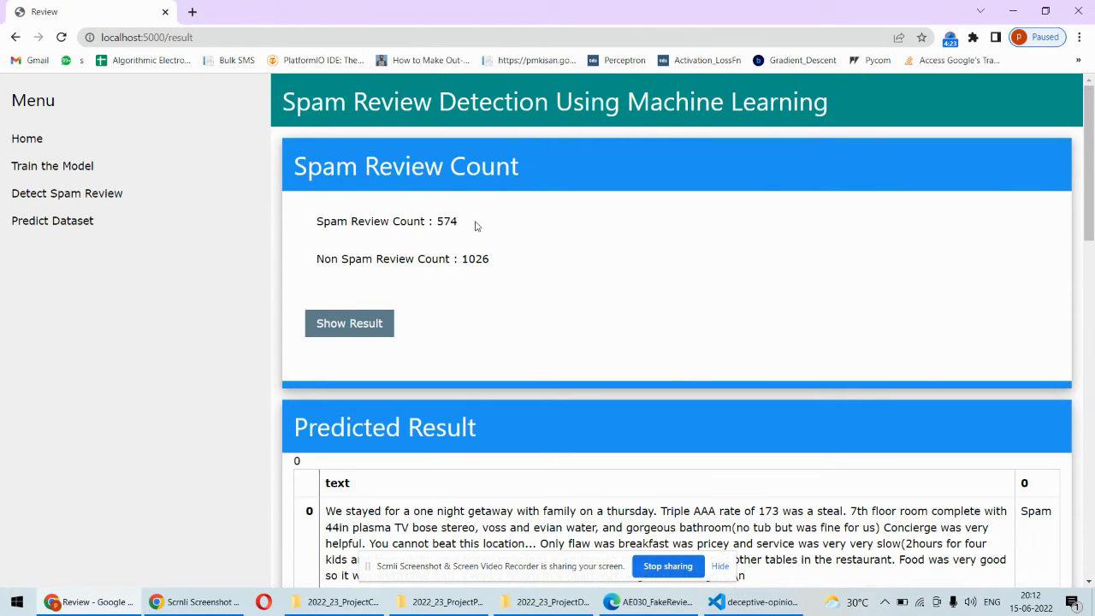
- Scroll through the per-review Predicted Result table of Spam/Not Spam labels
left_click_drag(317, 220, 459, 221)
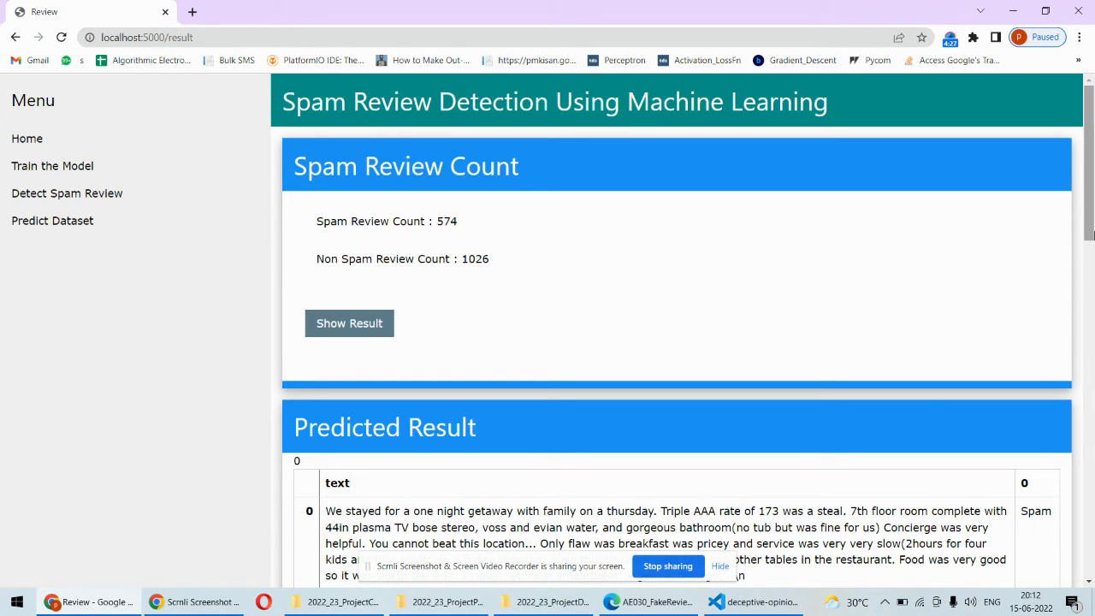
scroll("down", 3)
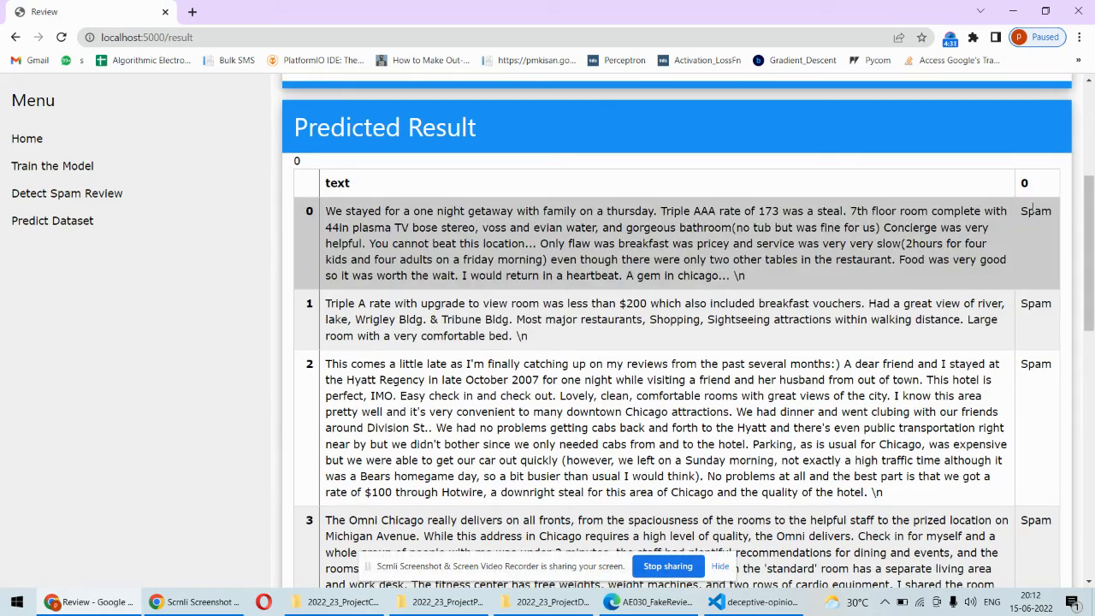
scroll("down", 3)
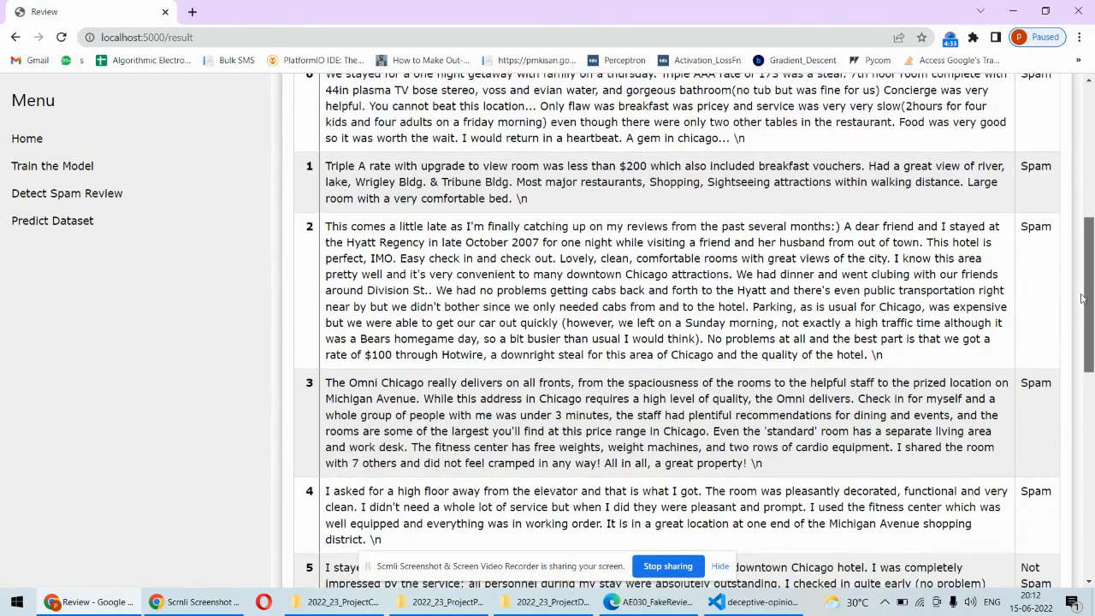
scroll("down", 3)
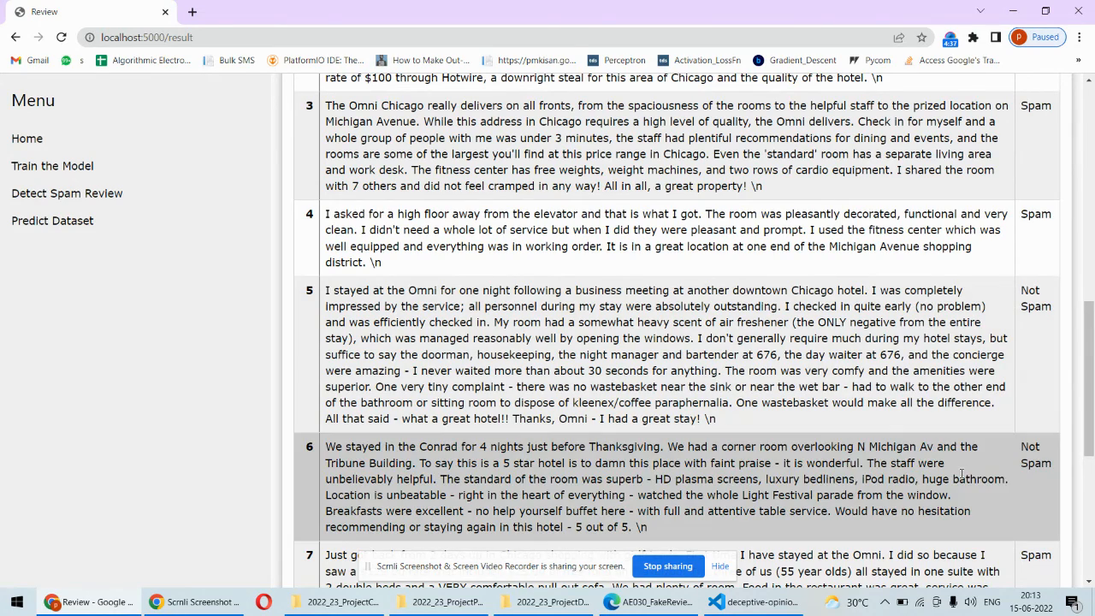
scroll("down", 3)
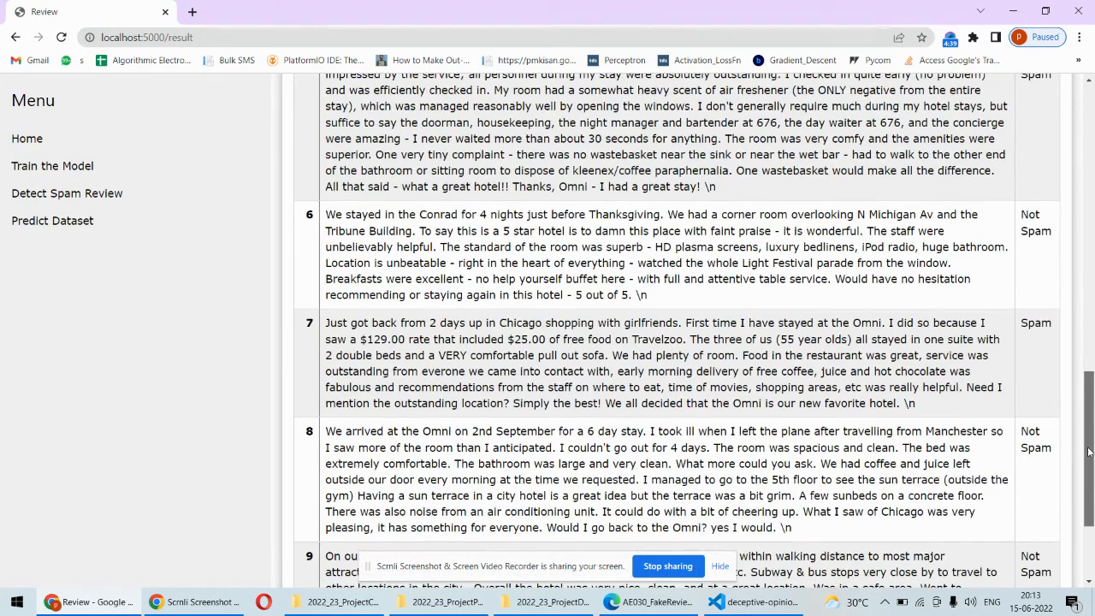
scroll("down", 3)
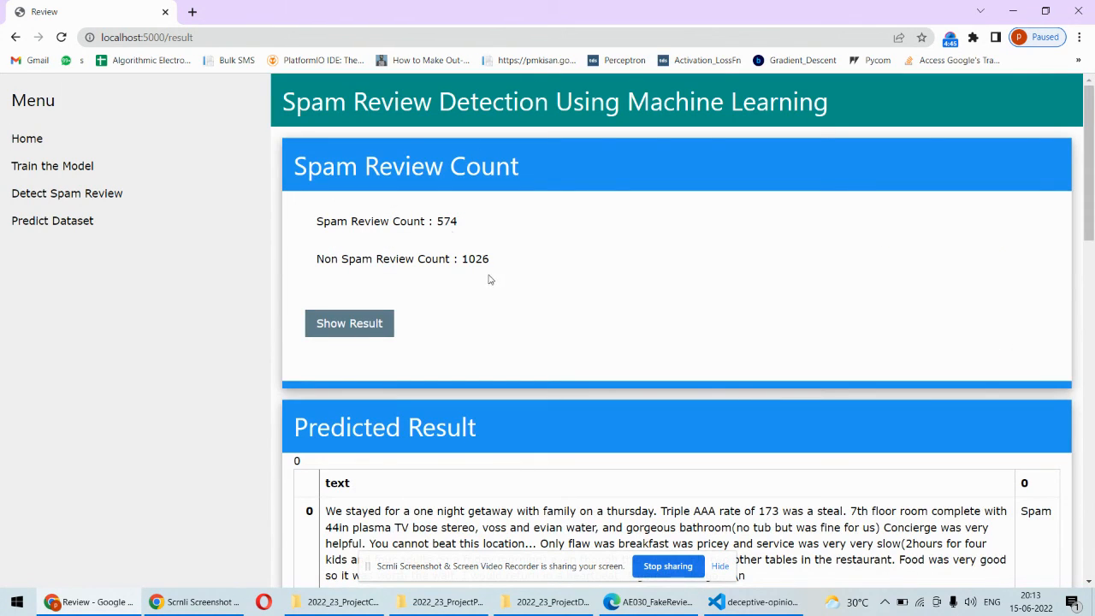
mouse_move(494, 250)
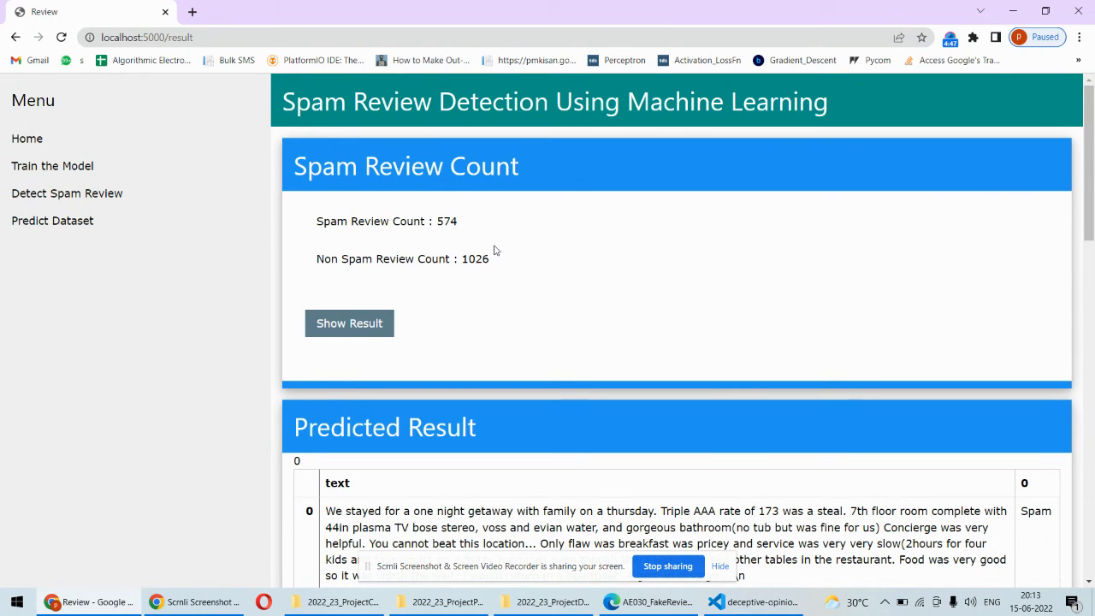